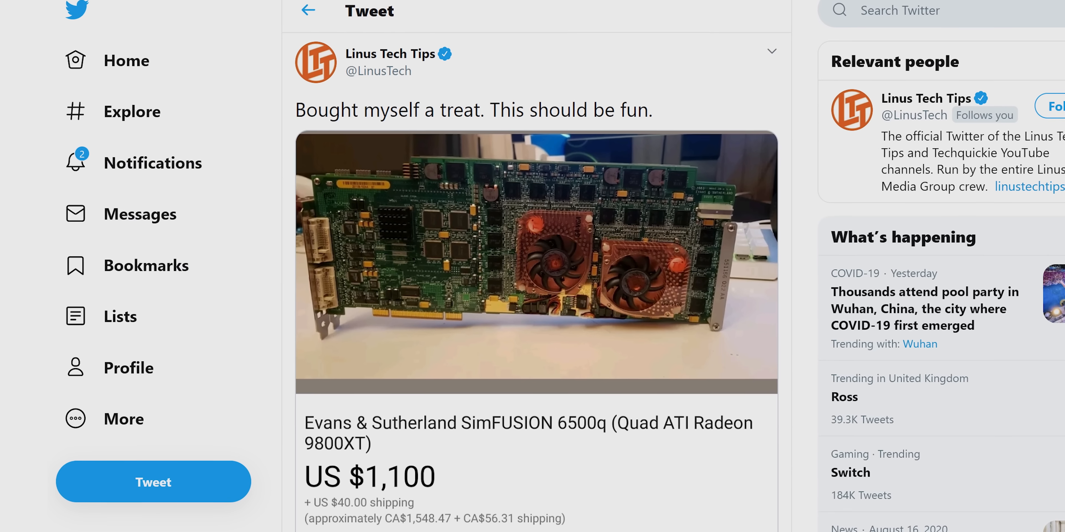
scroll("down", 3)
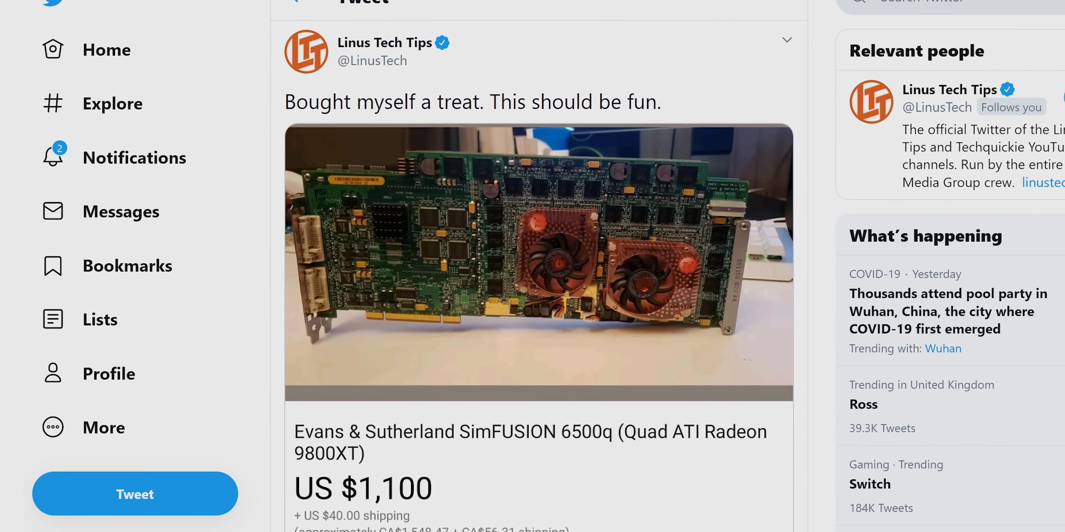